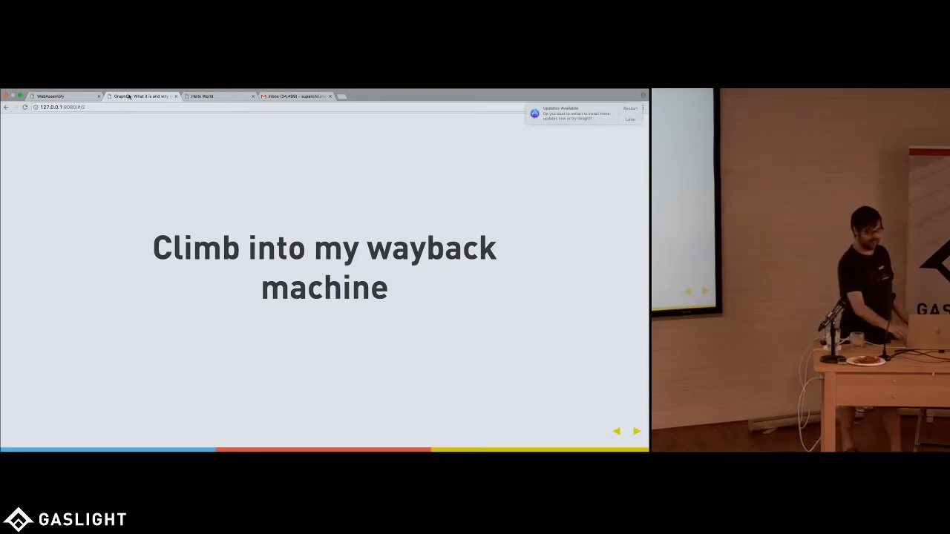
# Step: Advance the slide deck through the 'Why?' slide listing Performance and Language freedom
pyautogui.click(635, 432)
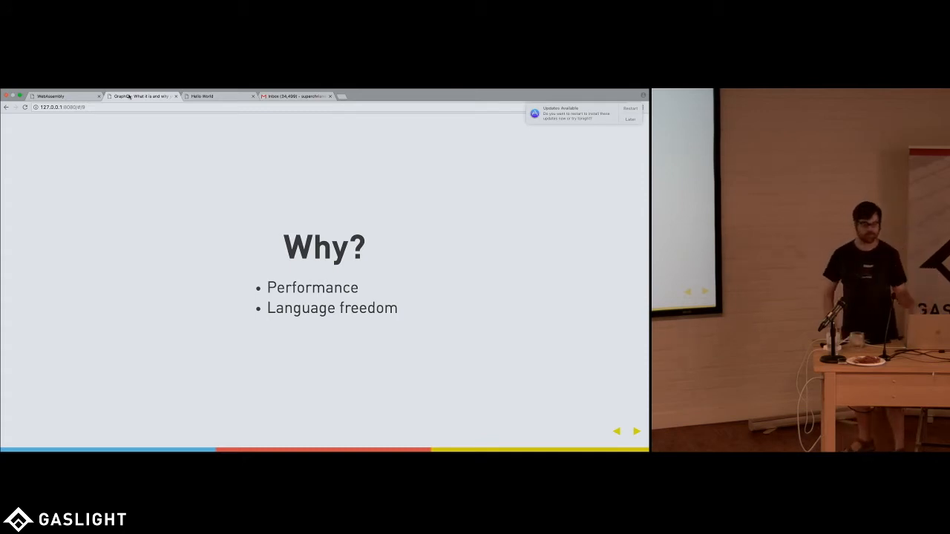
pyautogui.click(636, 431)
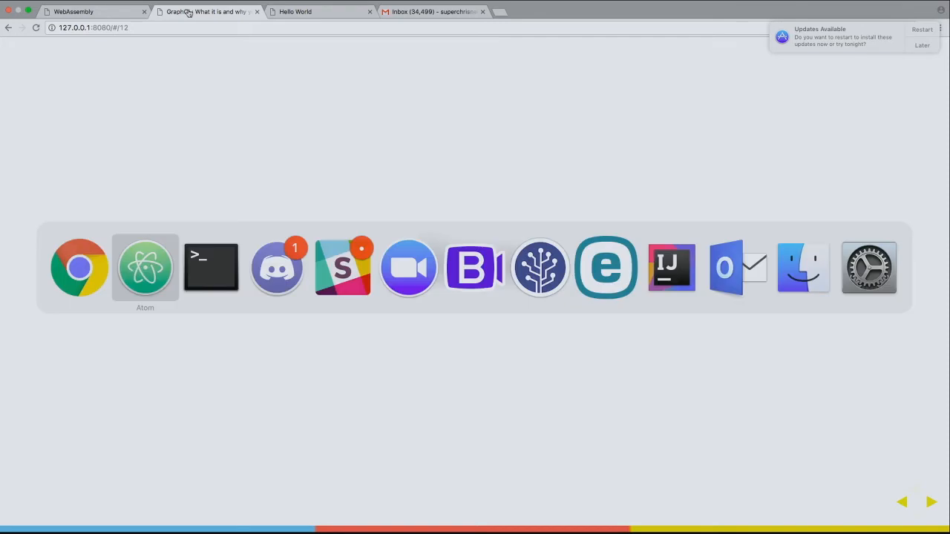
# Step: Bring Atom forward showing src/main.rs with its exported add and multiply functions
pyautogui.click(145, 268)
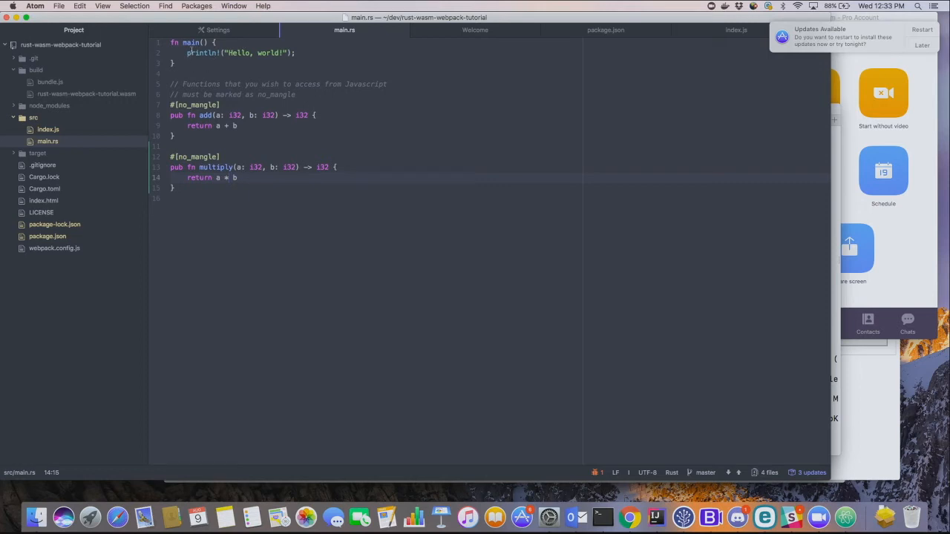
pyautogui.click(187, 42)
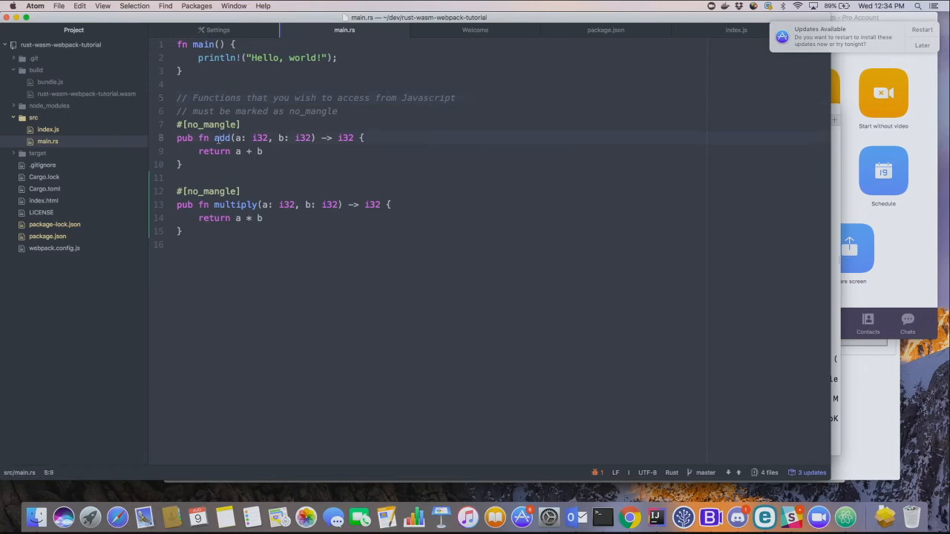
pyautogui.moveTo(251, 160)
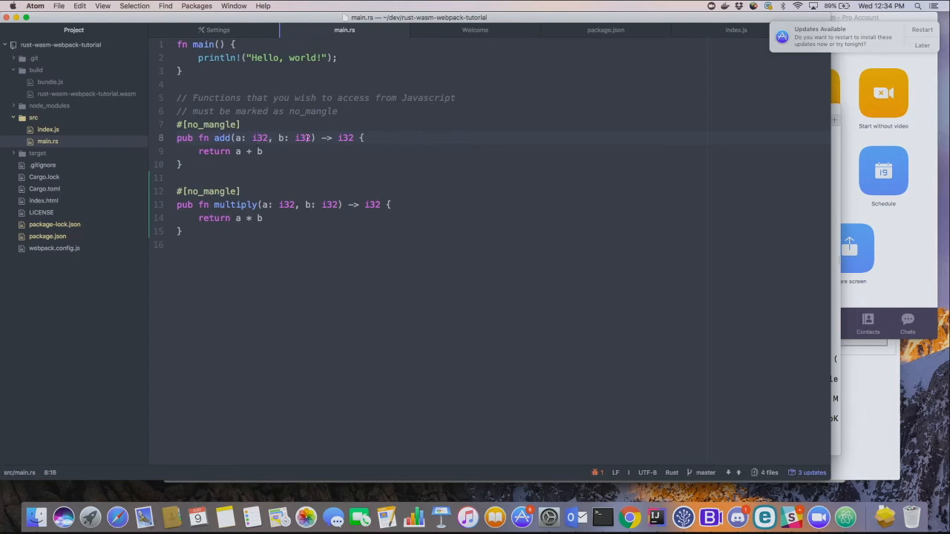
pyautogui.click(305, 138)
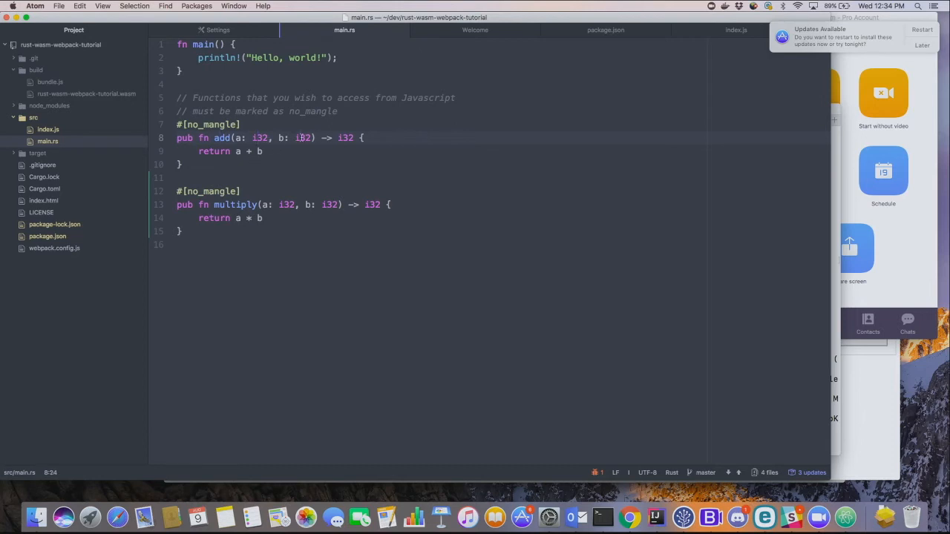
pyautogui.click(260, 137)
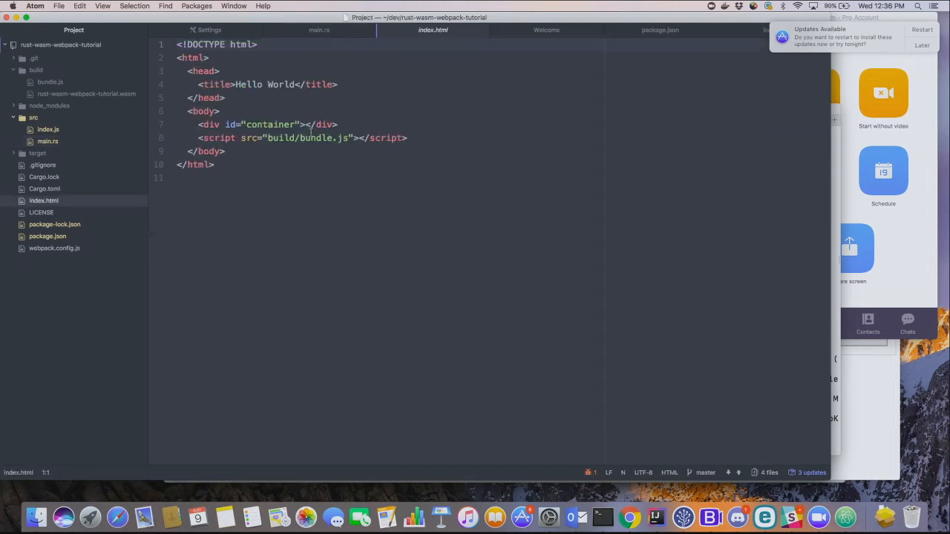
pyautogui.click(313, 138)
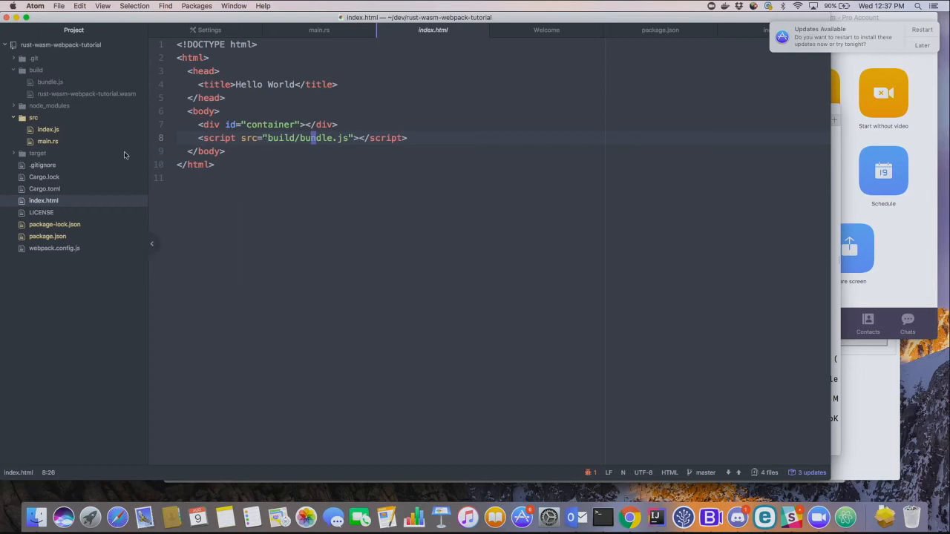
pyautogui.moveTo(98, 139)
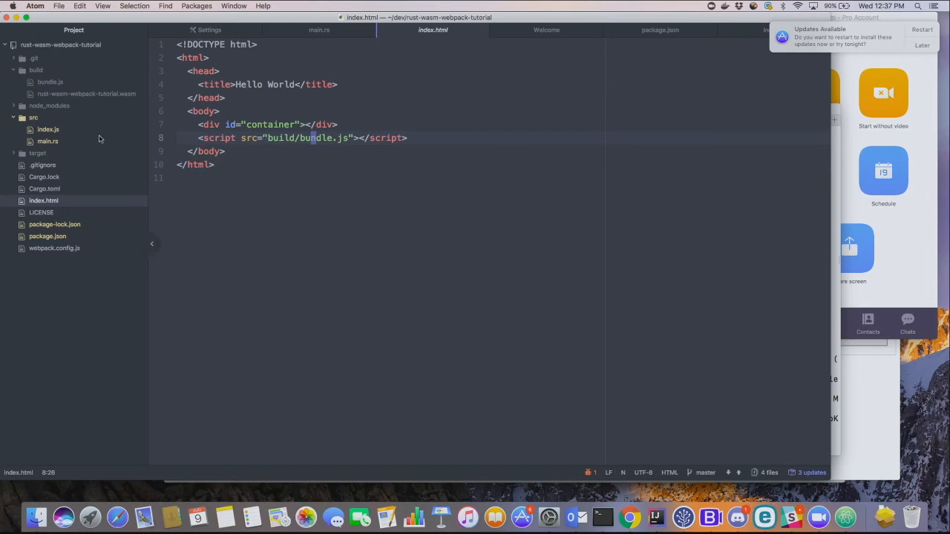
pyautogui.moveTo(52, 140)
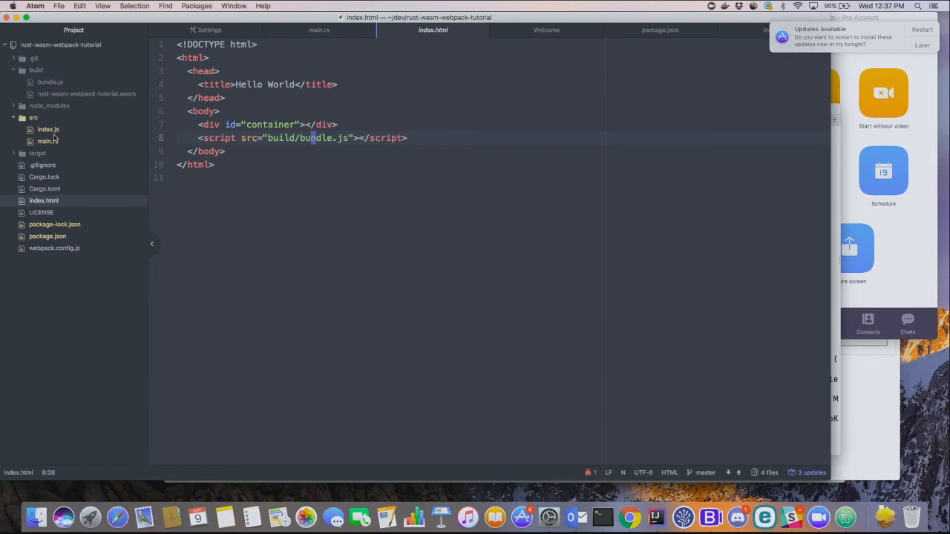
# Step: View src/index.js and the compiled build .wasm file, then return to main.rs
pyautogui.click(48, 129)
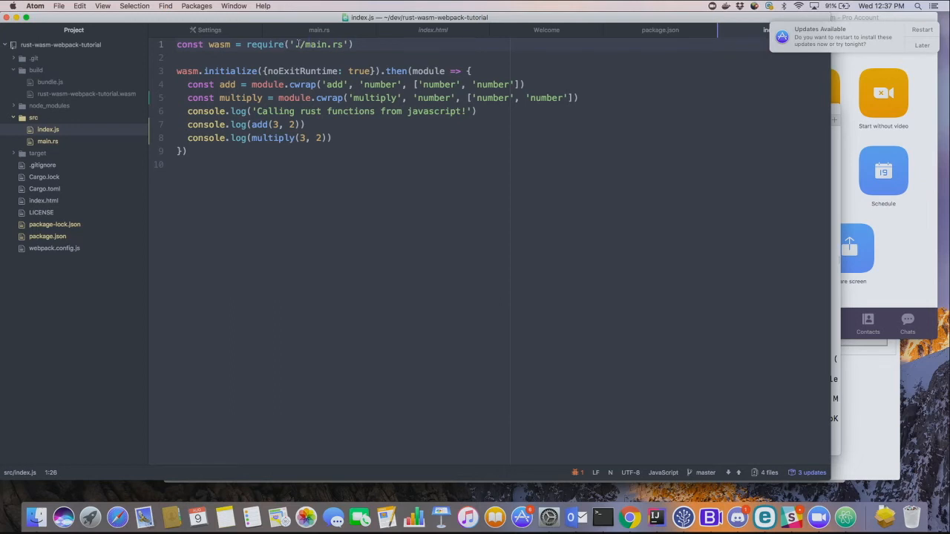
pyautogui.click(317, 44)
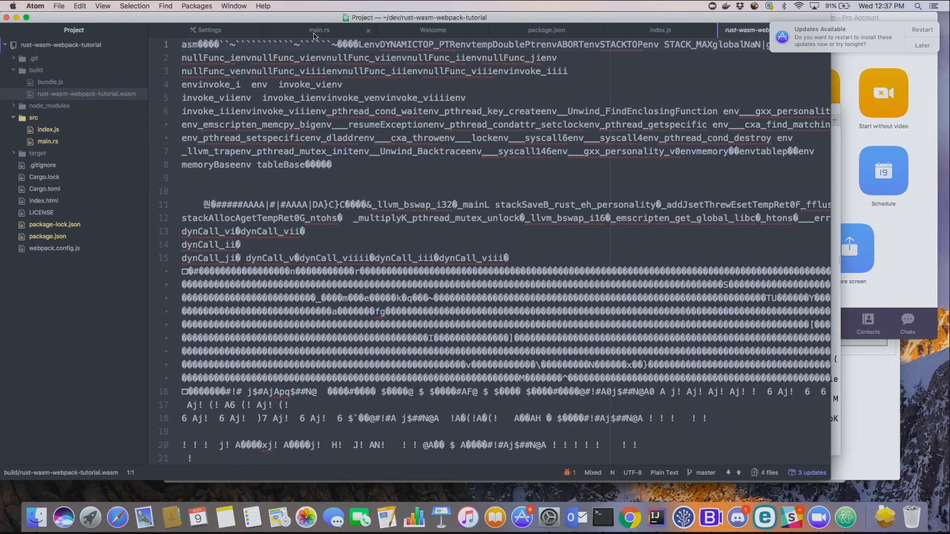
pyautogui.click(318, 30)
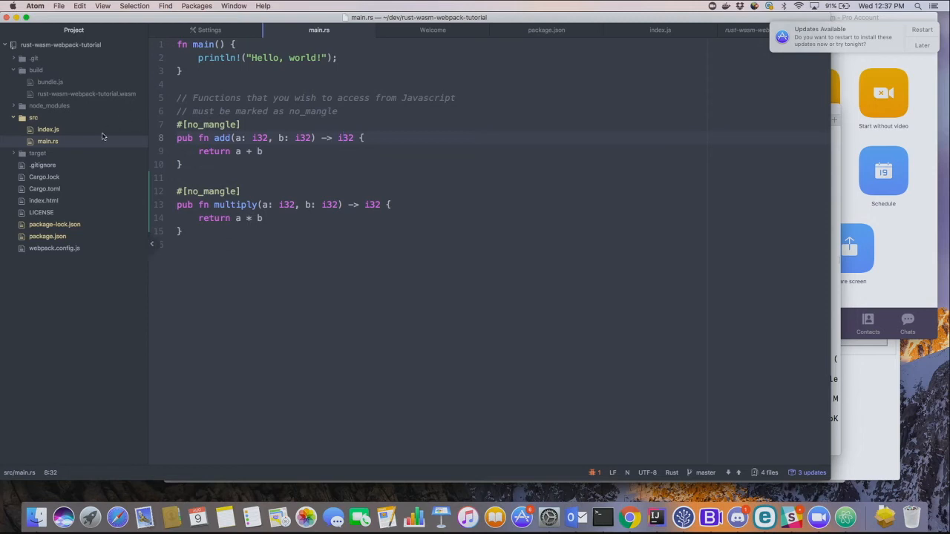
# Step: Show index.js, which wraps the Rust add and multiply functions, in the editor
pyautogui.click(660, 30)
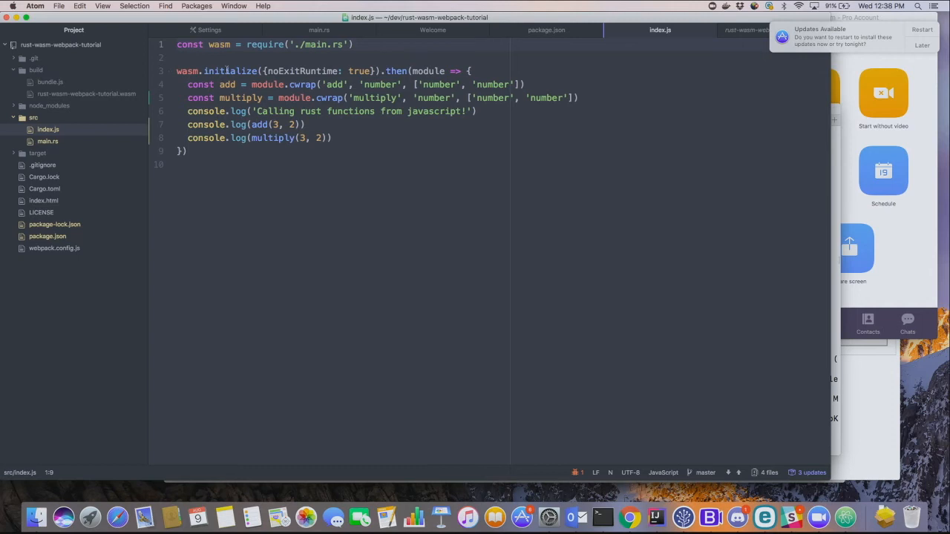
pyautogui.click(187, 70)
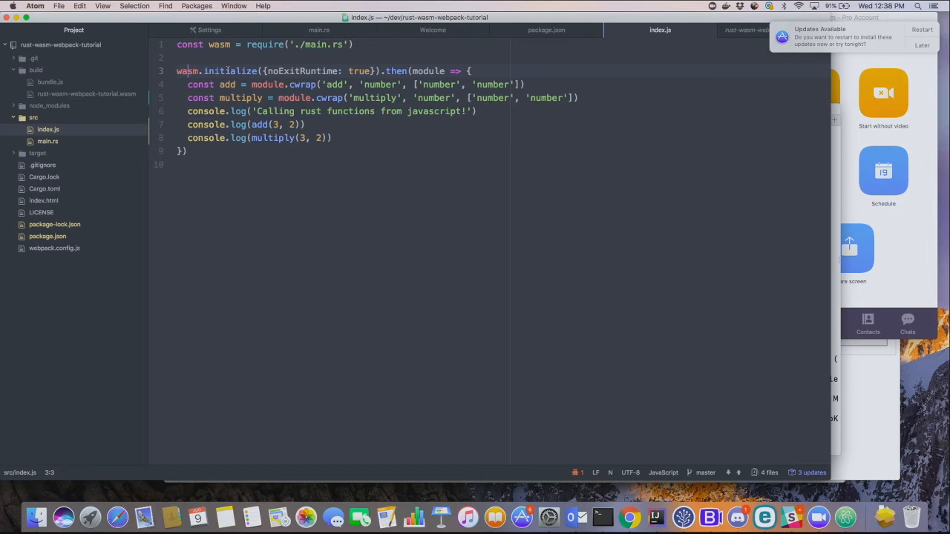
pyautogui.click(229, 70)
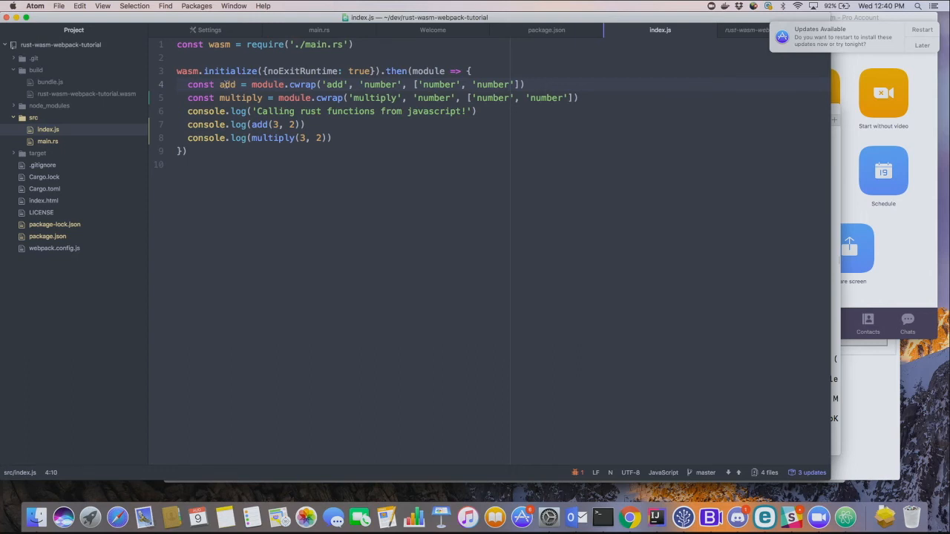
pyautogui.click(239, 97)
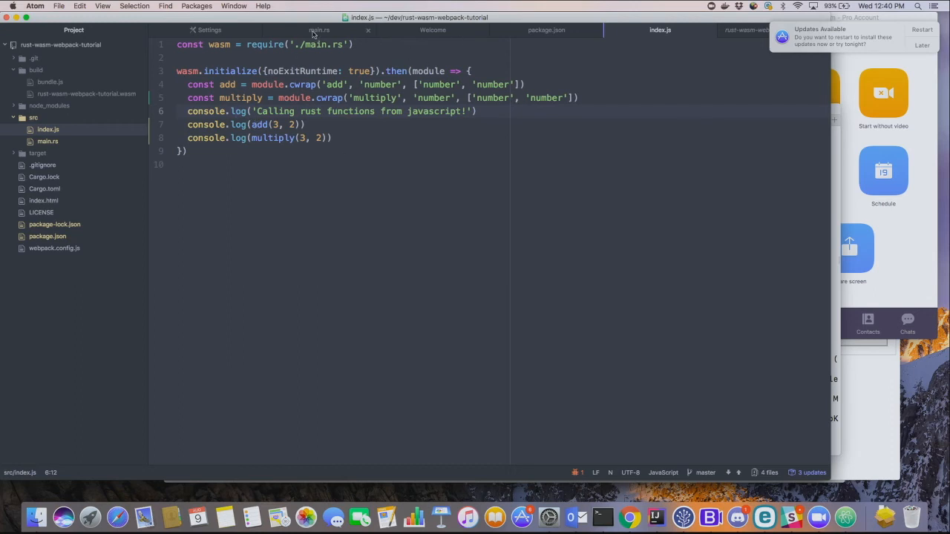
# Step: Make the Rust multiply function return a * a * b, then go back to index.js
pyautogui.click(320, 30)
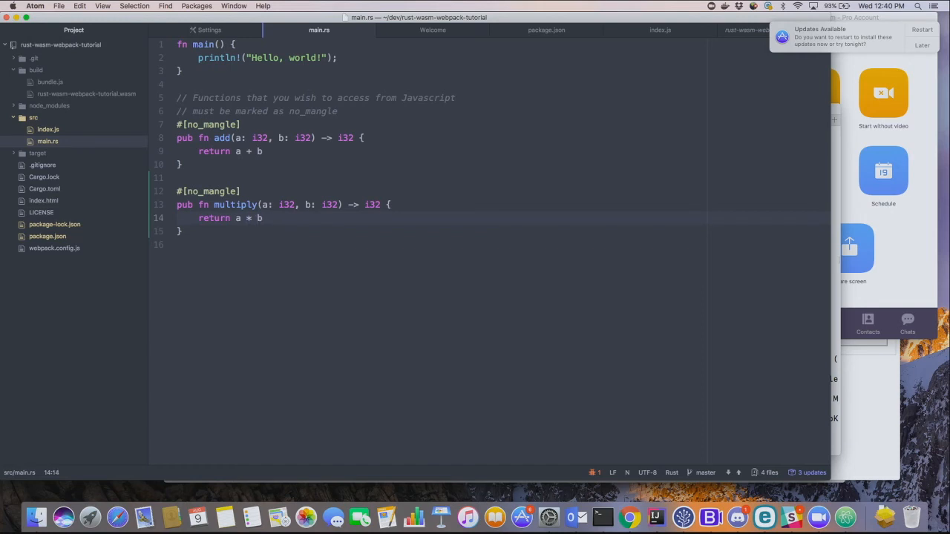
pyautogui.write('a*')
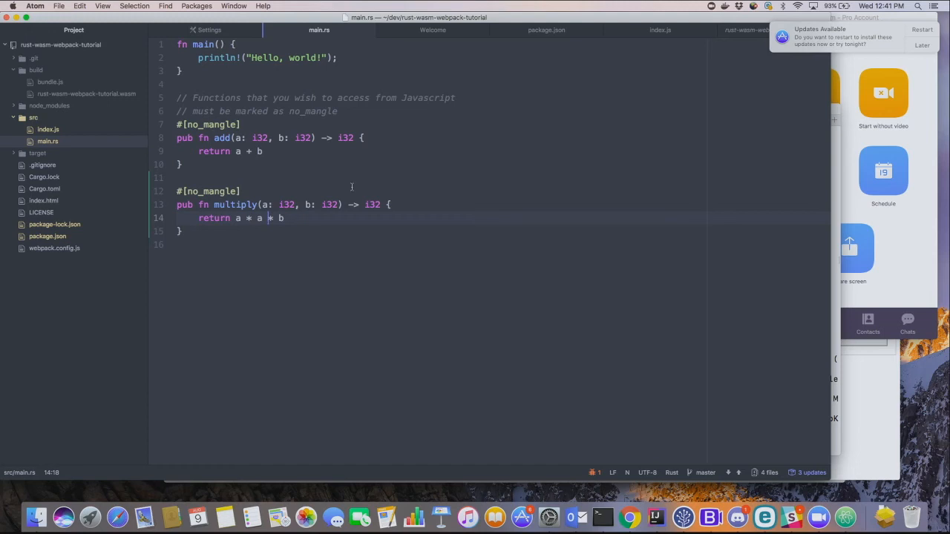
pyautogui.click(659, 30)
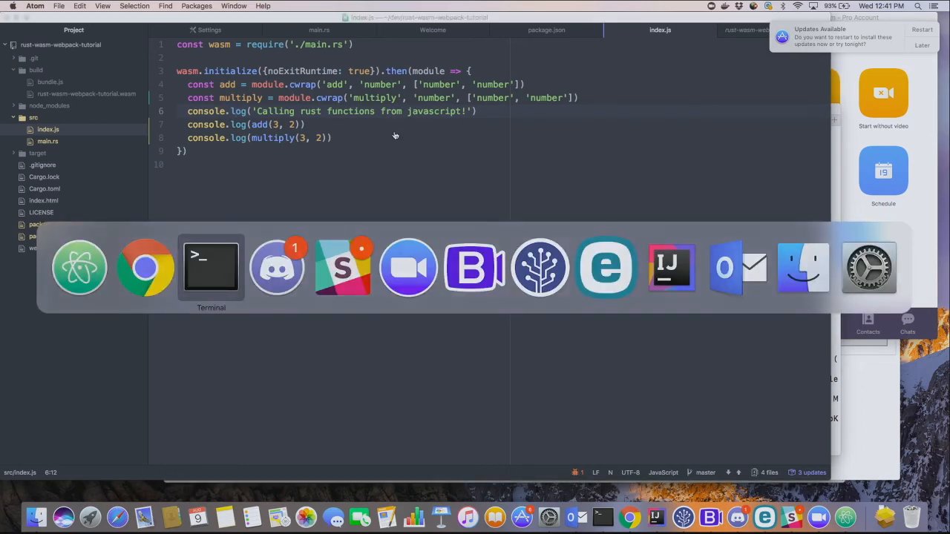
# Step: Bring Terminal forward with the http-server running on port 8081
pyautogui.click(211, 267)
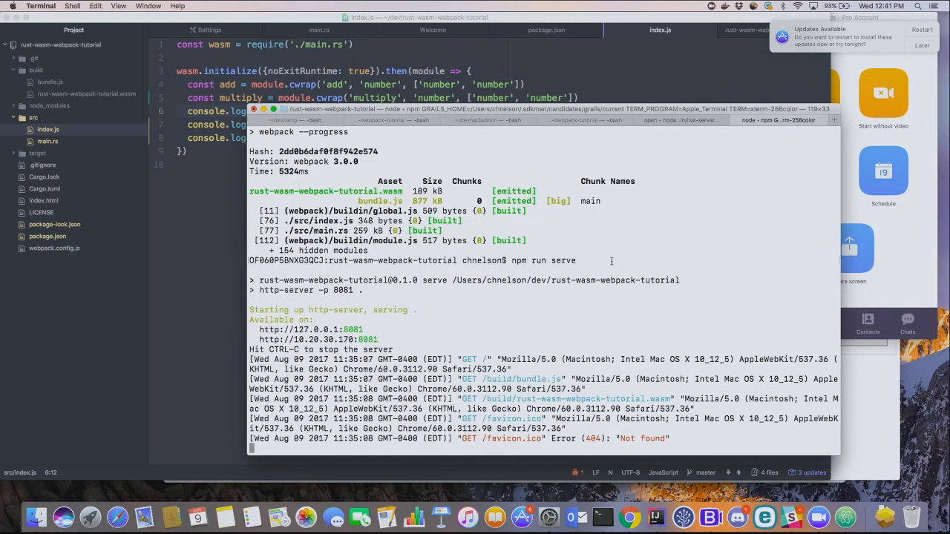
pyautogui.moveTo(617, 159)
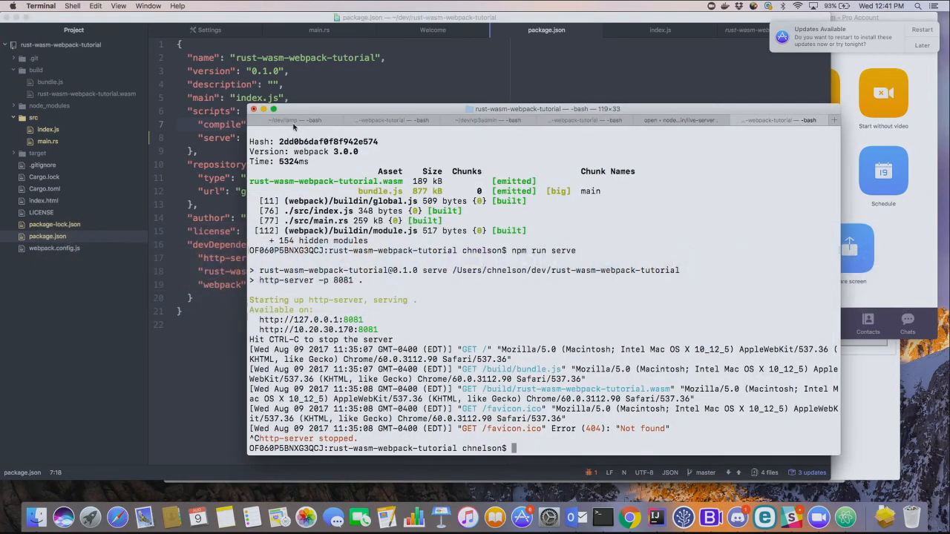
# Step: Rebuild with npm run compile, revert src/main.rs via git checkout, and restart npm
pyautogui.write('npm run compile')
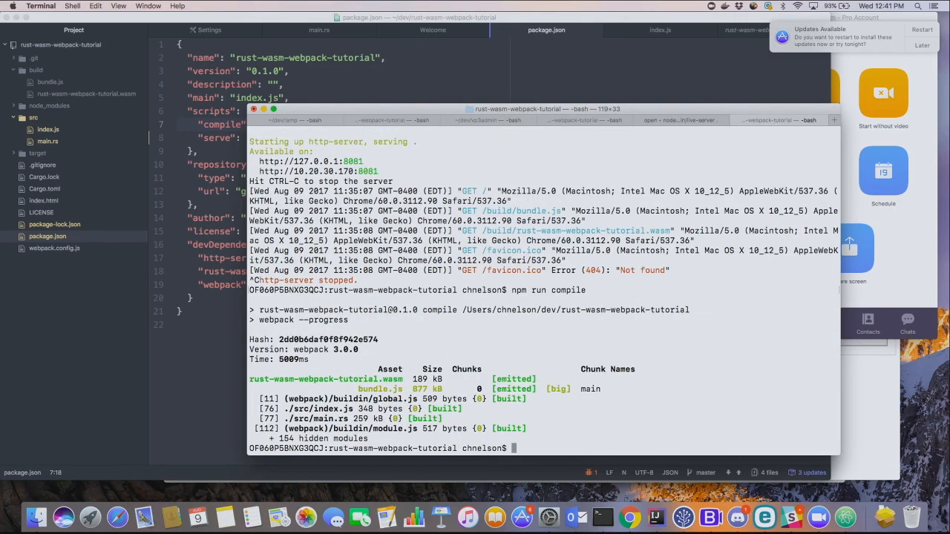
pyautogui.write('npm run compile')
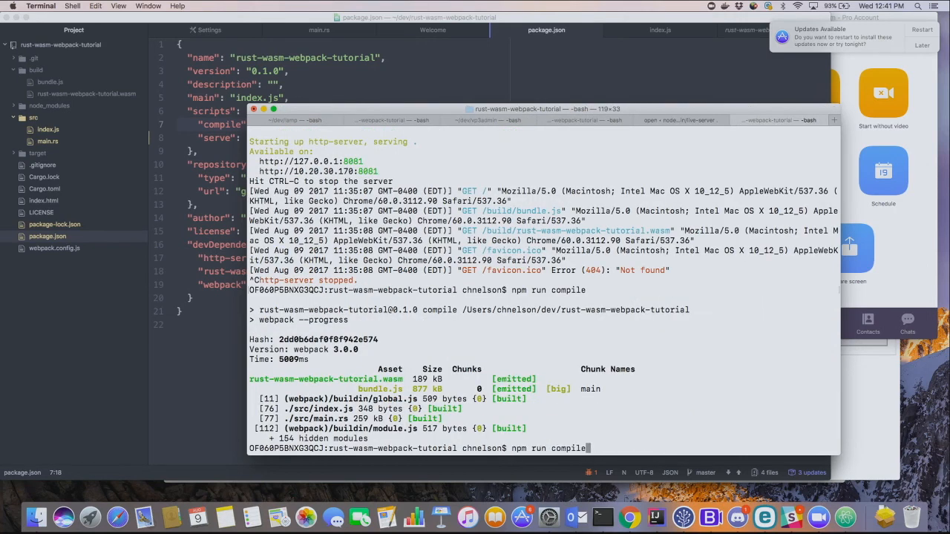
pyautogui.write('git checkout src/main.rs')
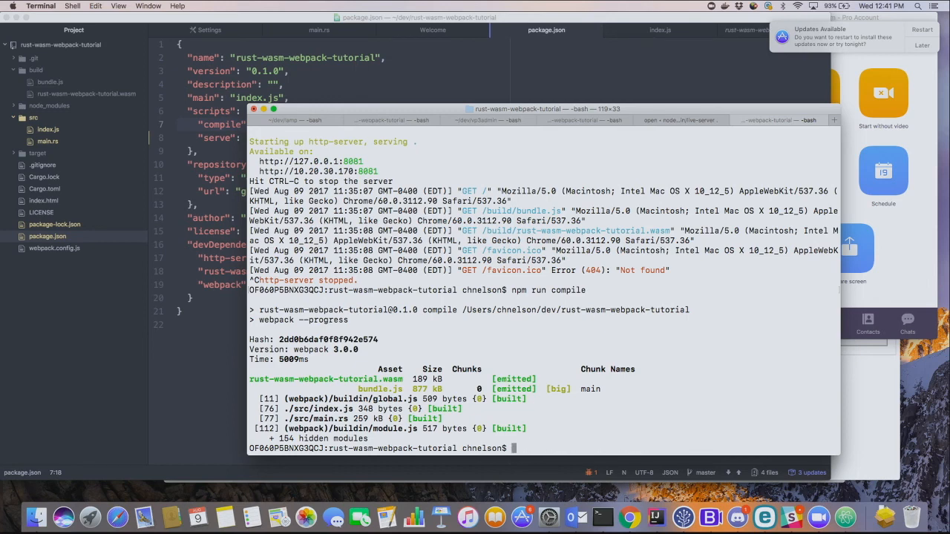
pyautogui.write('npm run serve')
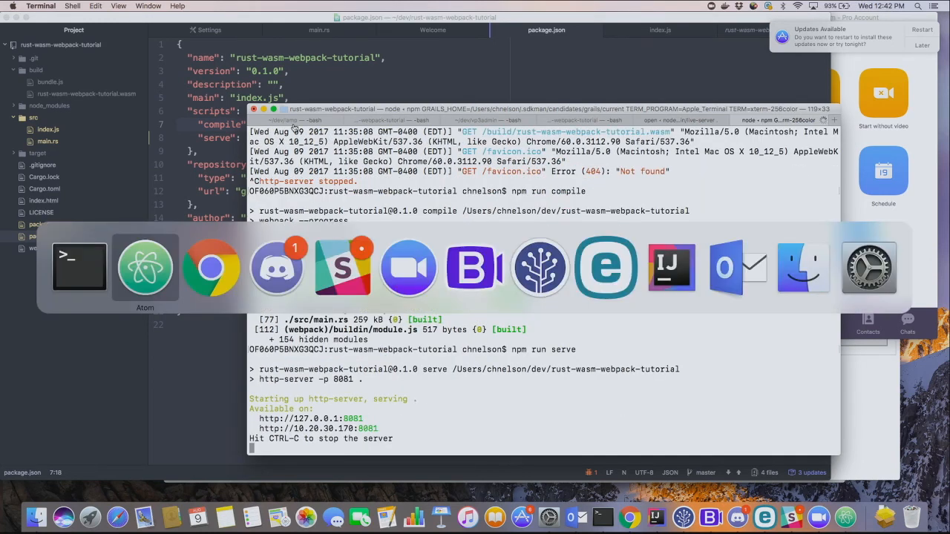
# Step: Switch to Chrome, where 127.0.0.1:8081 logs rust function results 5 and 18
pyautogui.click(211, 267)
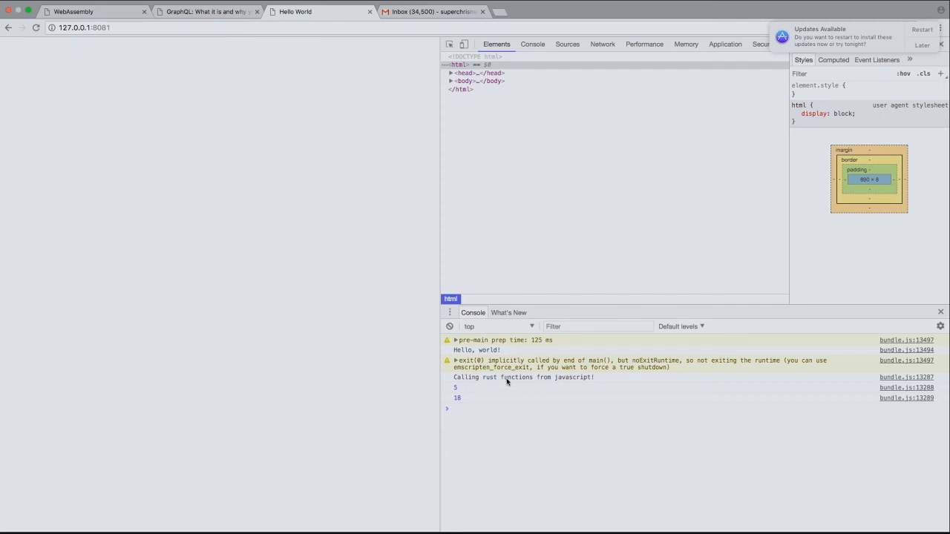
pyautogui.moveTo(463, 394)
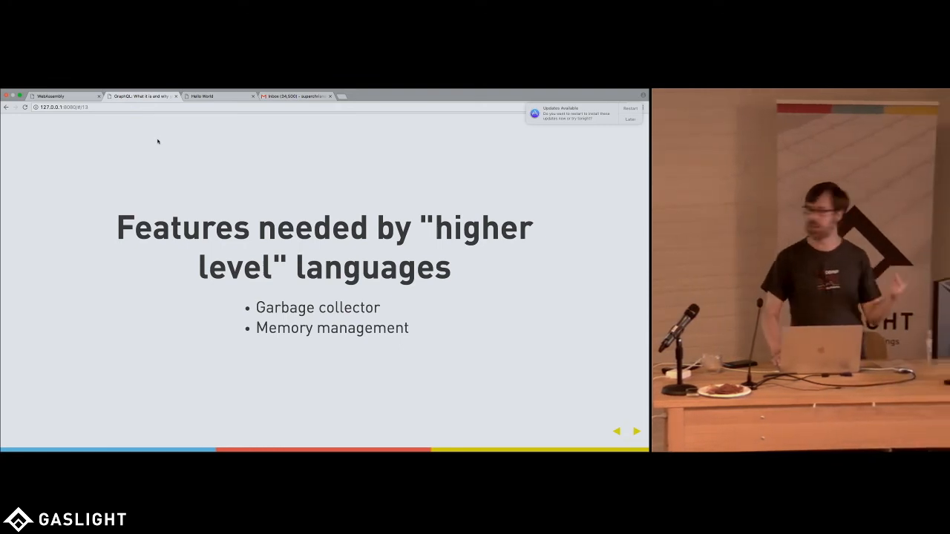
# Step: Open webassembly.org's Roadmap page and scroll through the consensus and next steps
pyautogui.click(636, 431)
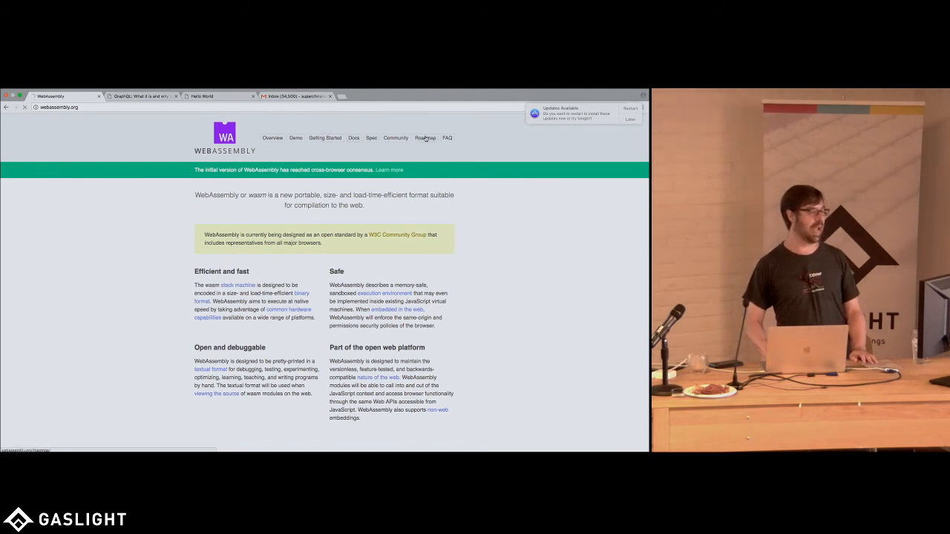
pyautogui.click(424, 137)
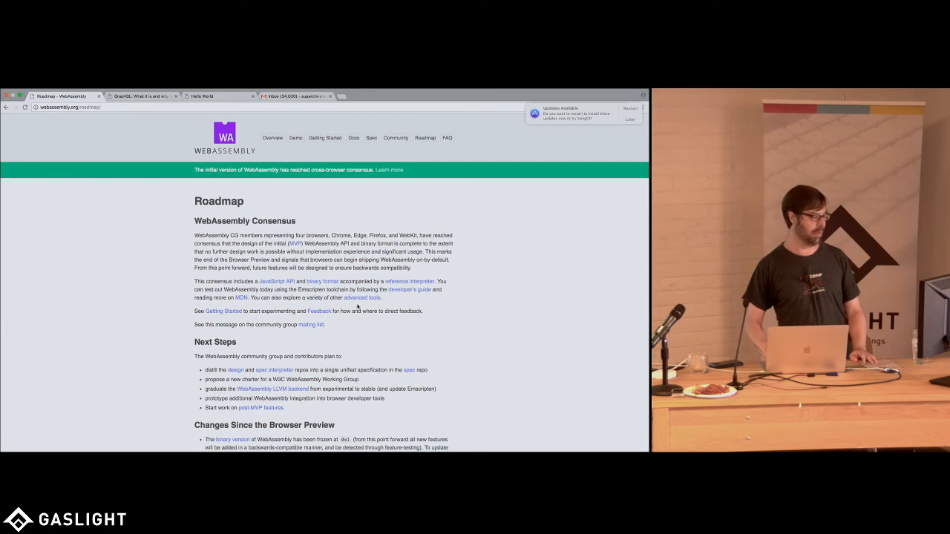
pyautogui.scroll(-3)
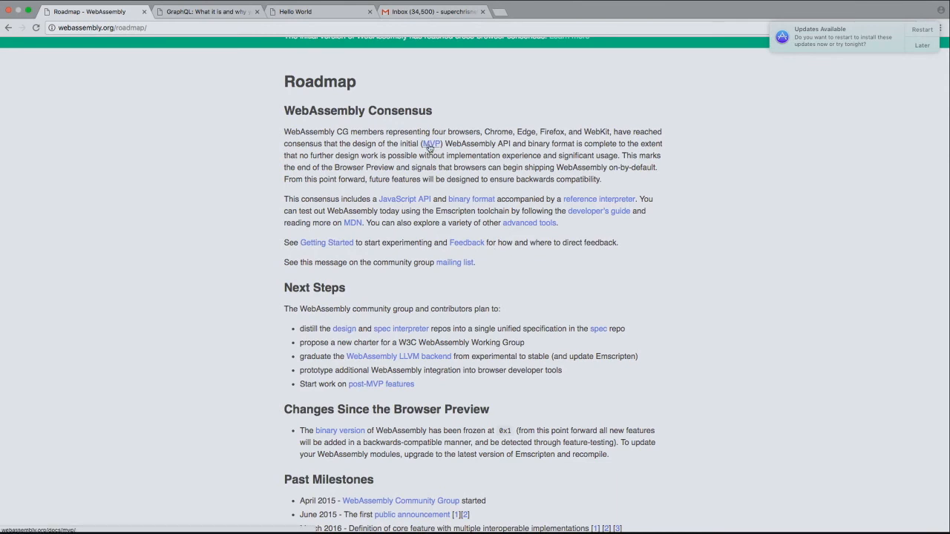
# Step: Open the Minimum Viable Product page and scroll down through it
pyautogui.click(431, 143)
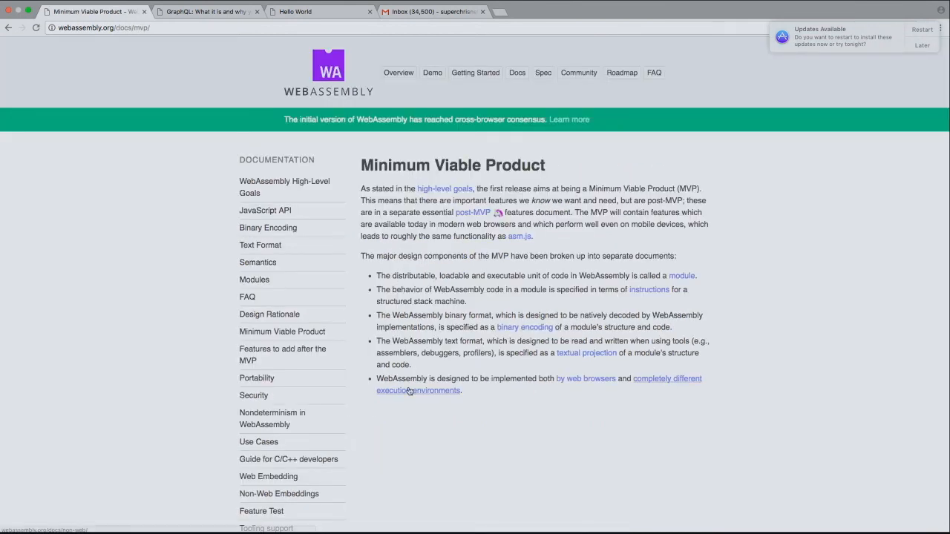
pyautogui.scroll(-3)
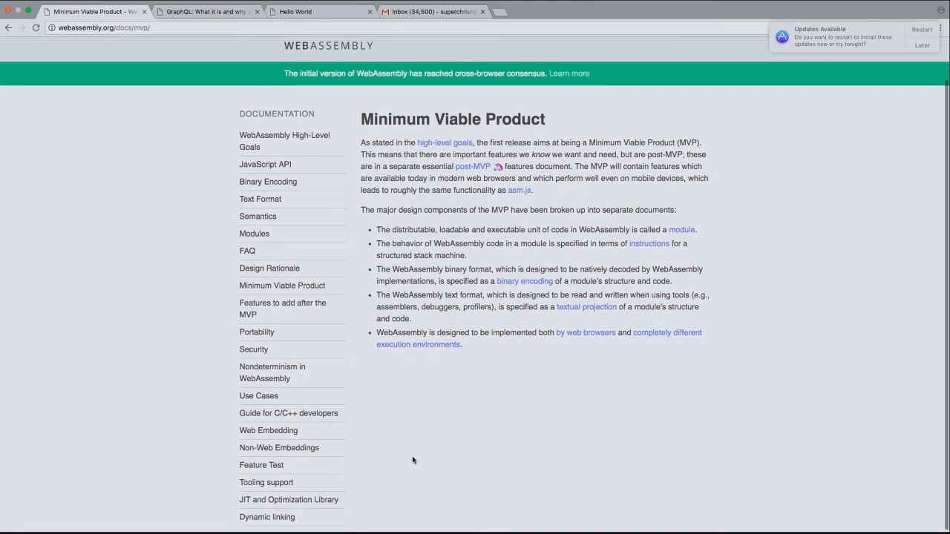
pyautogui.scroll(-3)
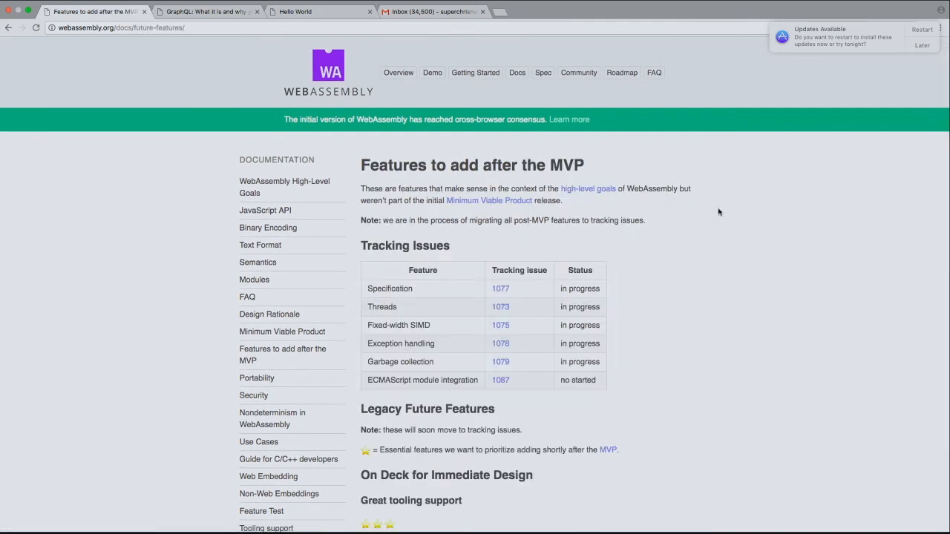
# Step: Scroll the post-MVP features table and open Garbage collection tracking issue #1079
pyautogui.scroll(-3)
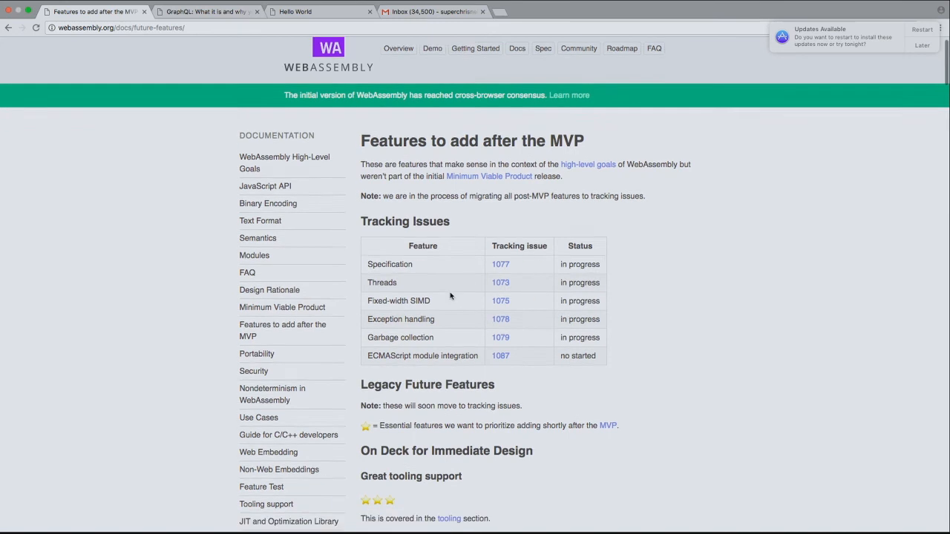
pyautogui.scroll(-3)
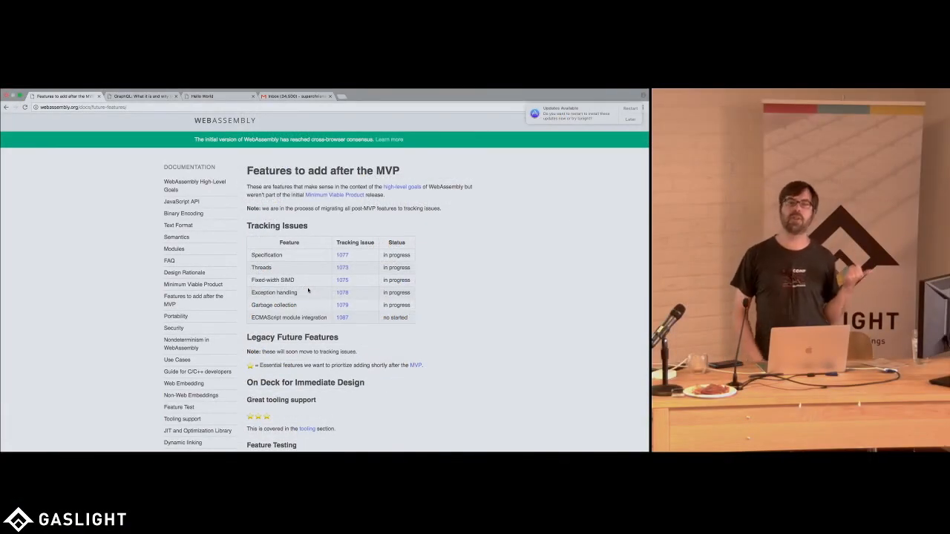
pyautogui.moveTo(298, 265)
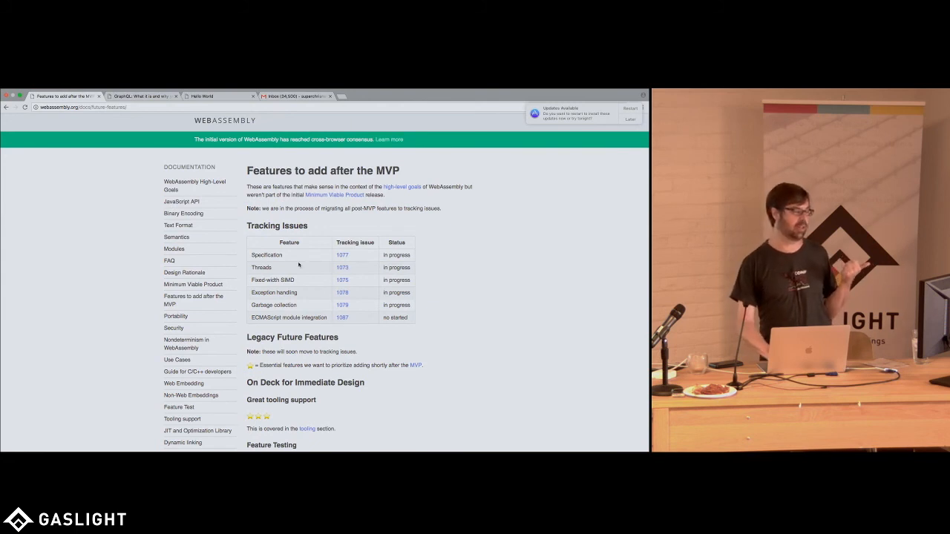
pyautogui.moveTo(256, 274)
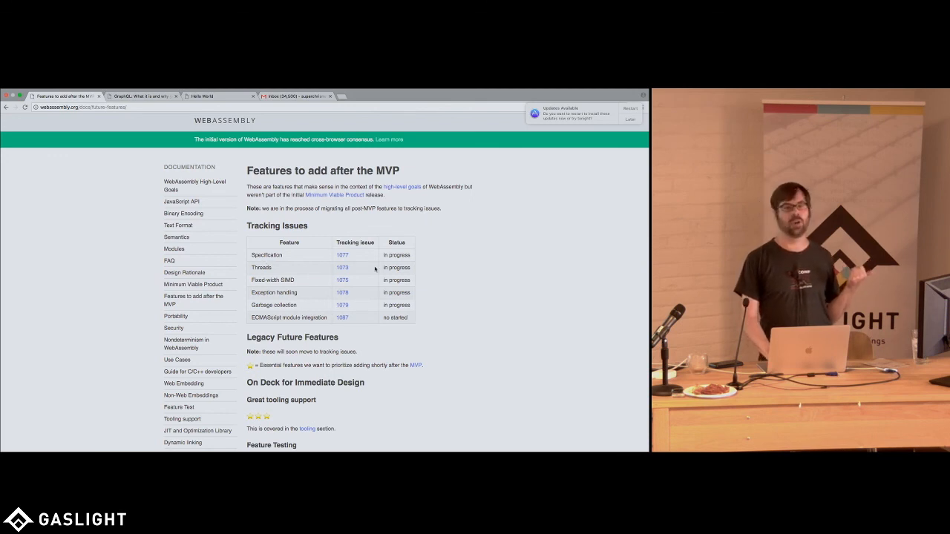
pyautogui.moveTo(342, 305)
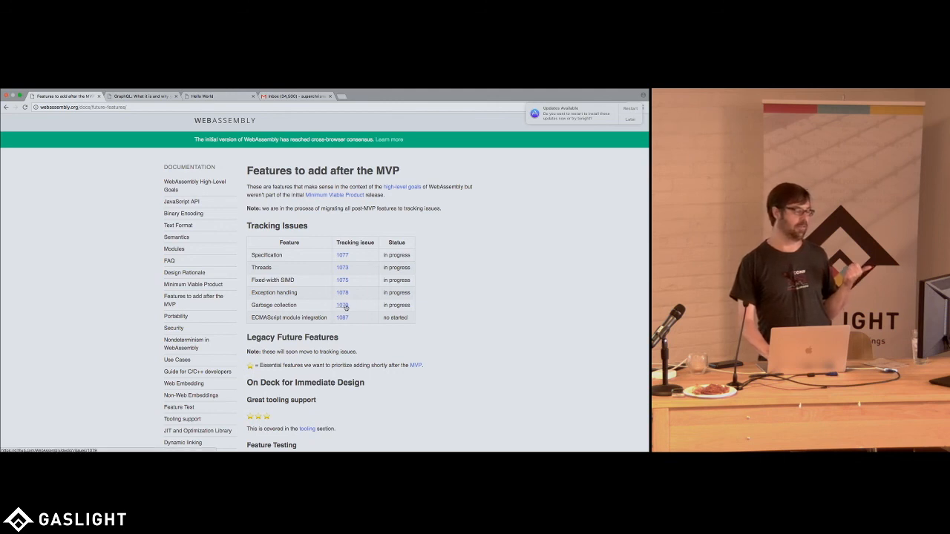
pyautogui.click(342, 306)
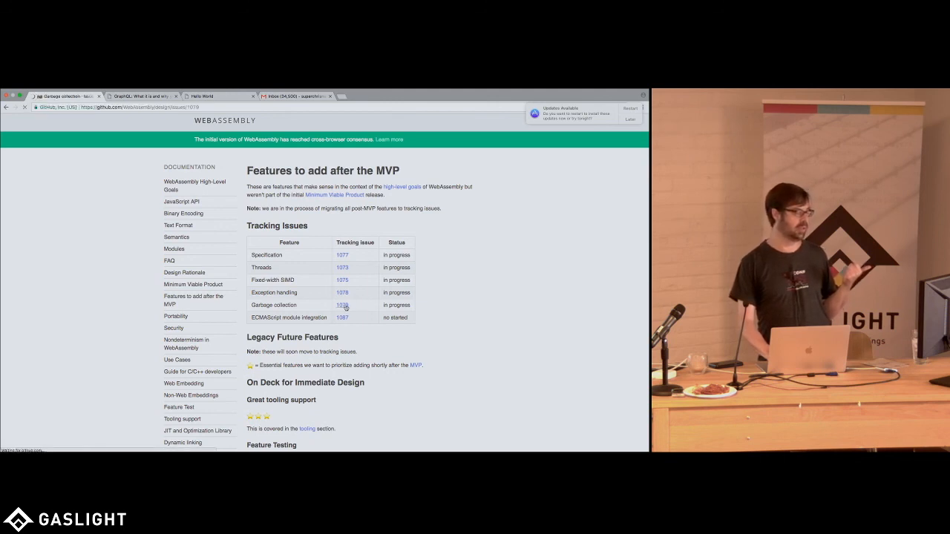
pyautogui.click(342, 305)
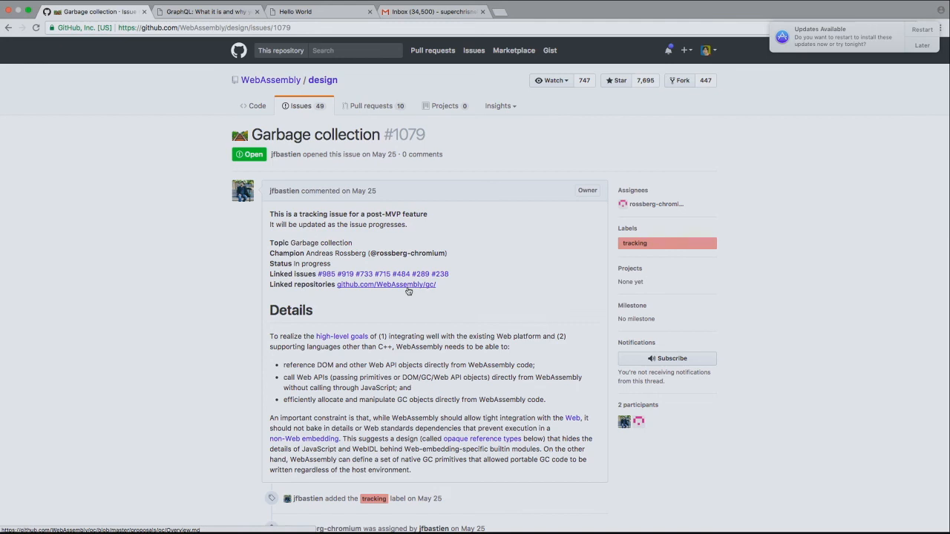
pyautogui.moveTo(207, 203)
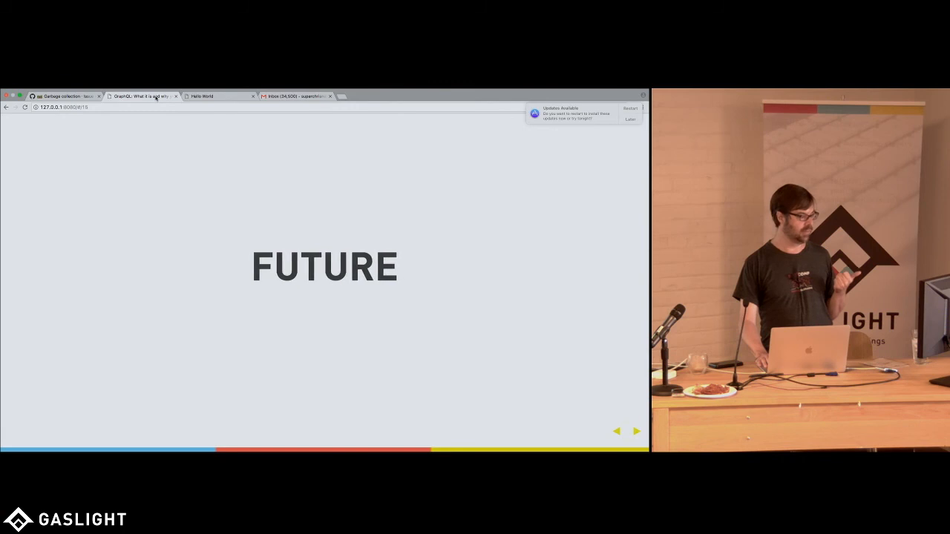
# Step: Open a blank new tab beside the slide deck
pyautogui.click(636, 431)
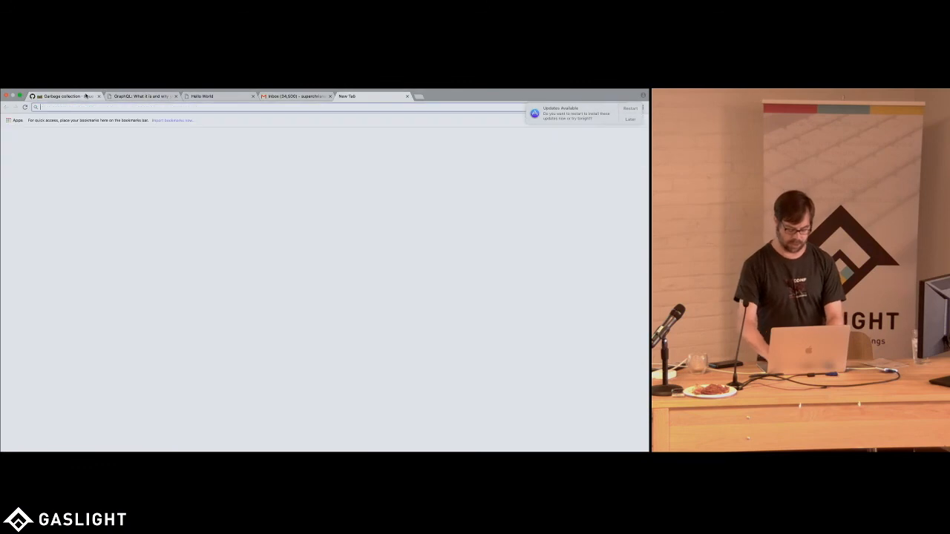
# Step: Go to webassembly.org and launch the WebAssembly version of the Tanks! demo
pyautogui.write('webassembly.org/demo/')
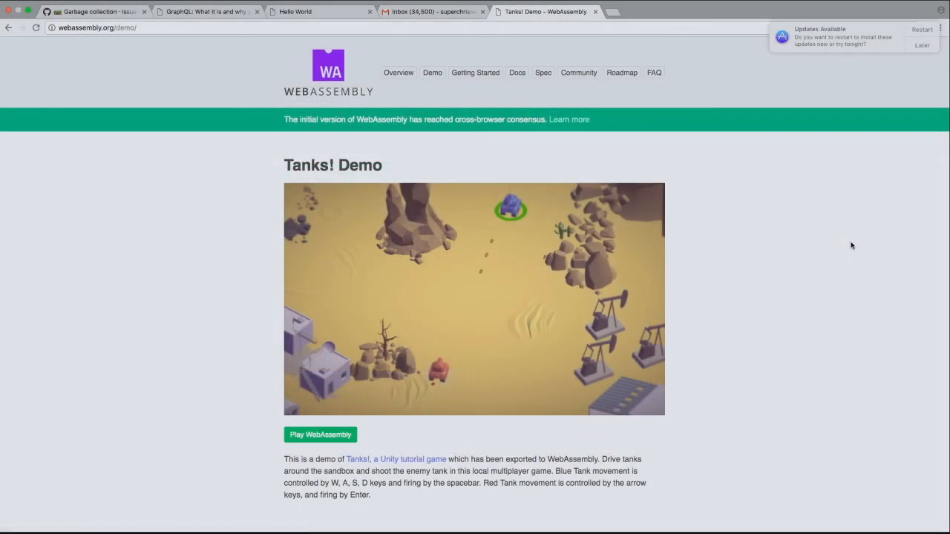
pyautogui.moveTo(561, 469)
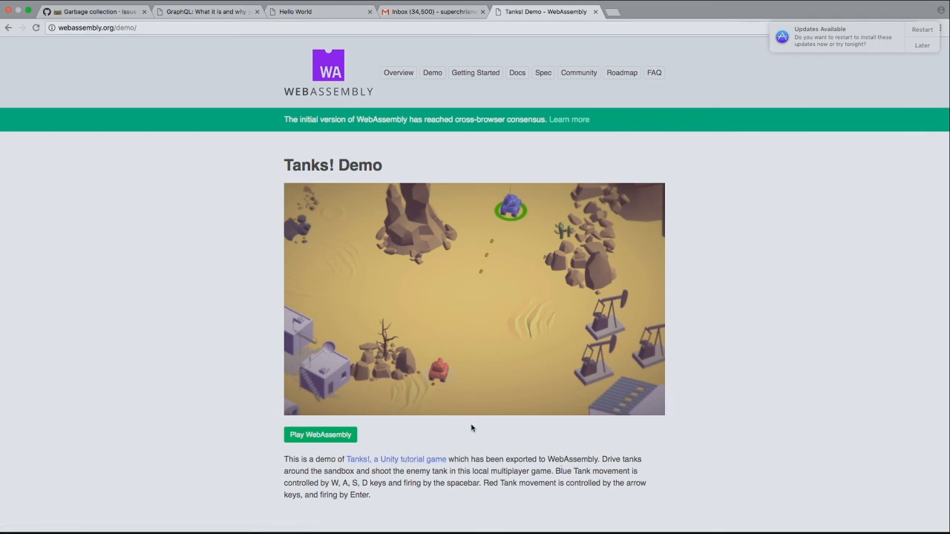
pyautogui.click(320, 435)
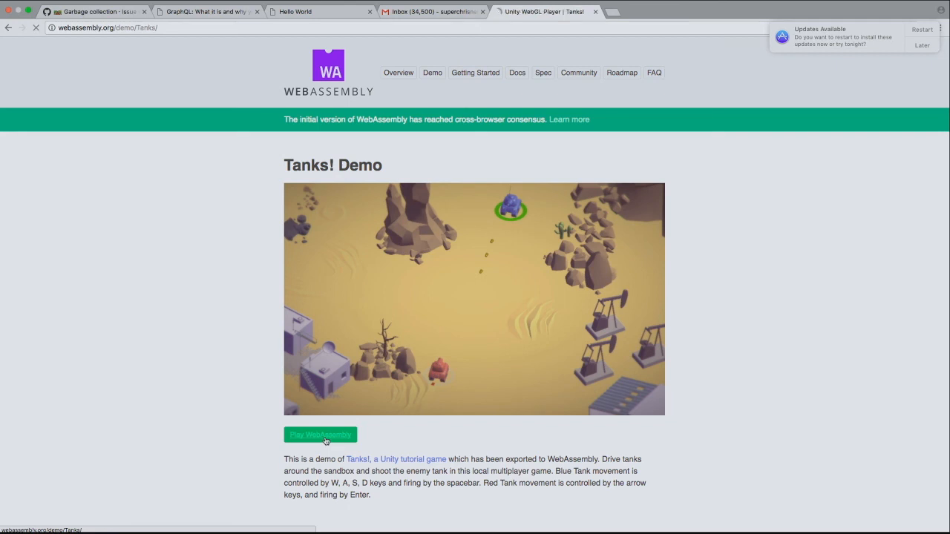
# Step: Click the Unity WebGL player while the Tanks! demo loads
pyautogui.click(320, 434)
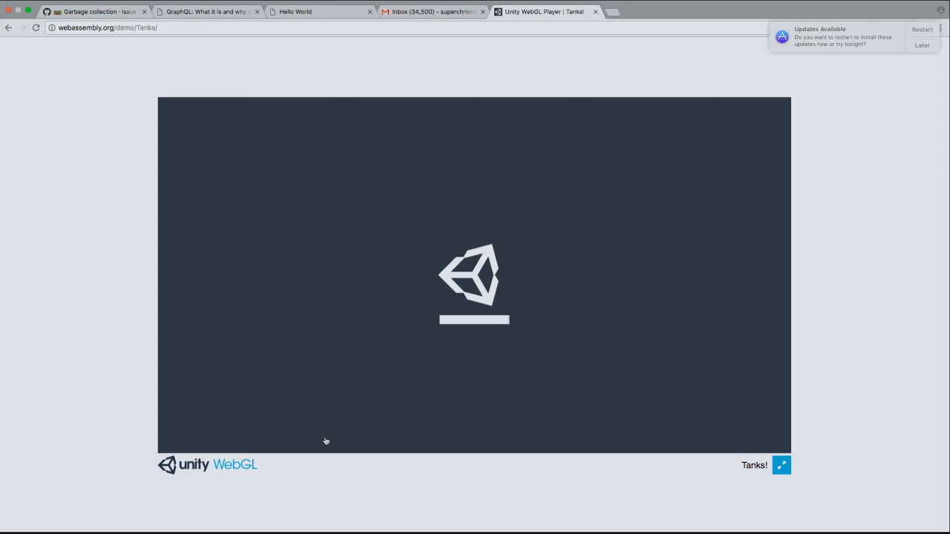
pyautogui.moveTo(464, 350)
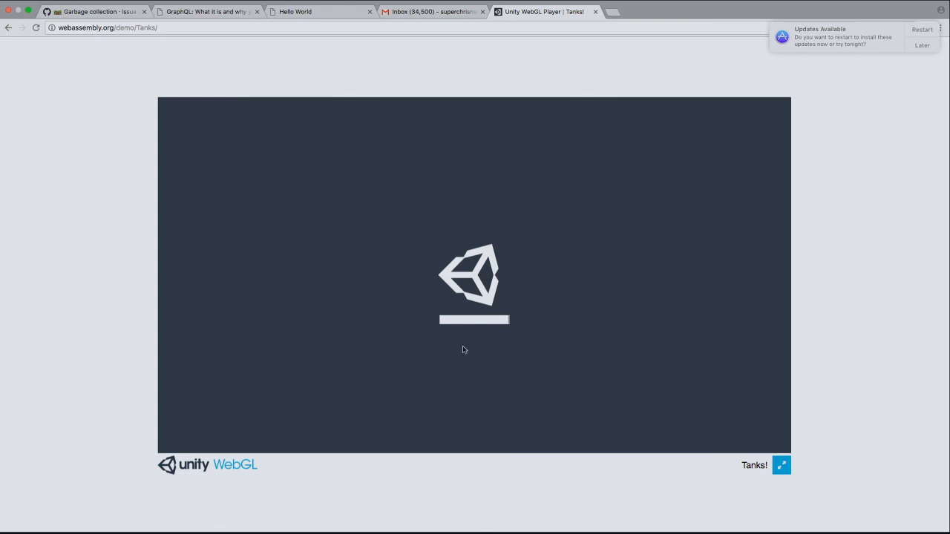